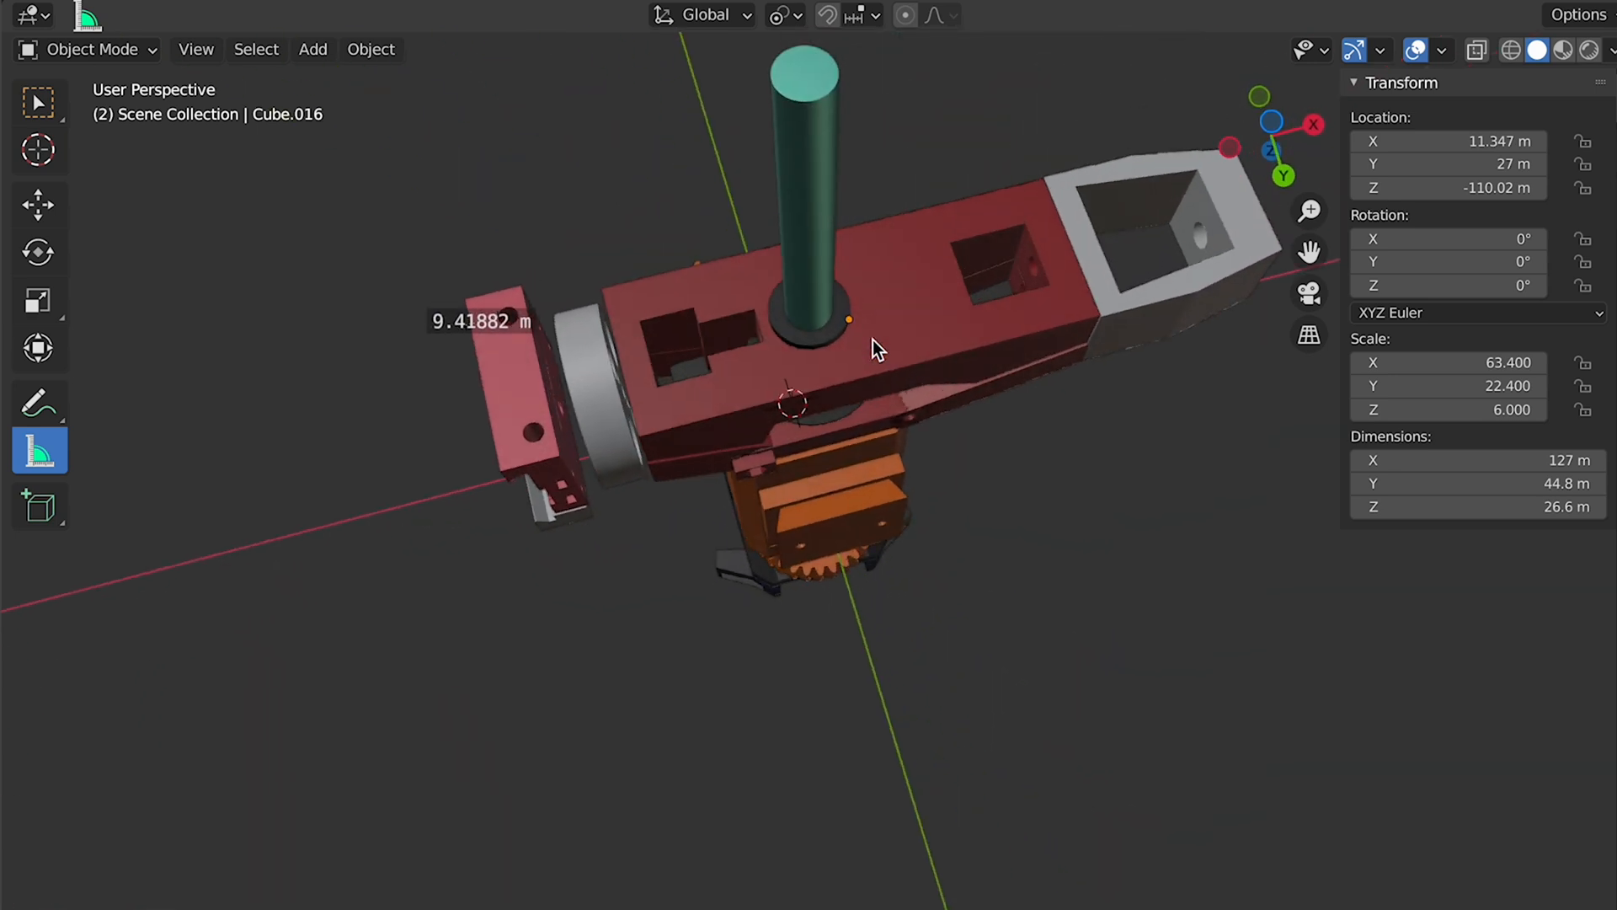
- Select the magenta stopper block (Cube.020) to show its 10 × 15.9 × 8.08 m dimensions
click(882, 461)
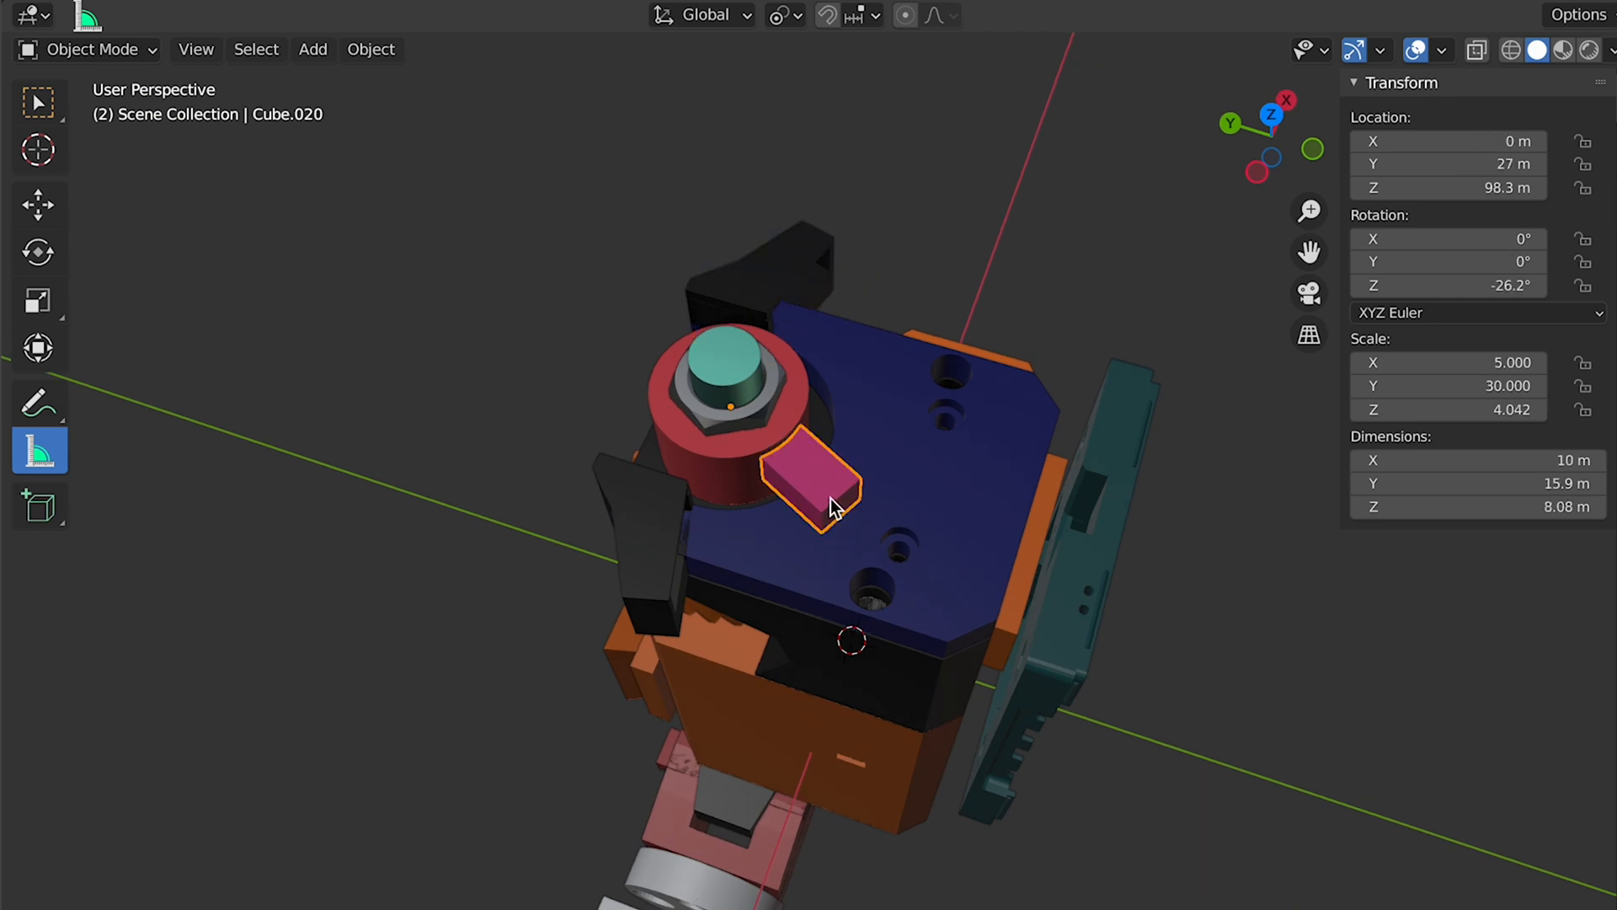
mouse_move(1441, 286)
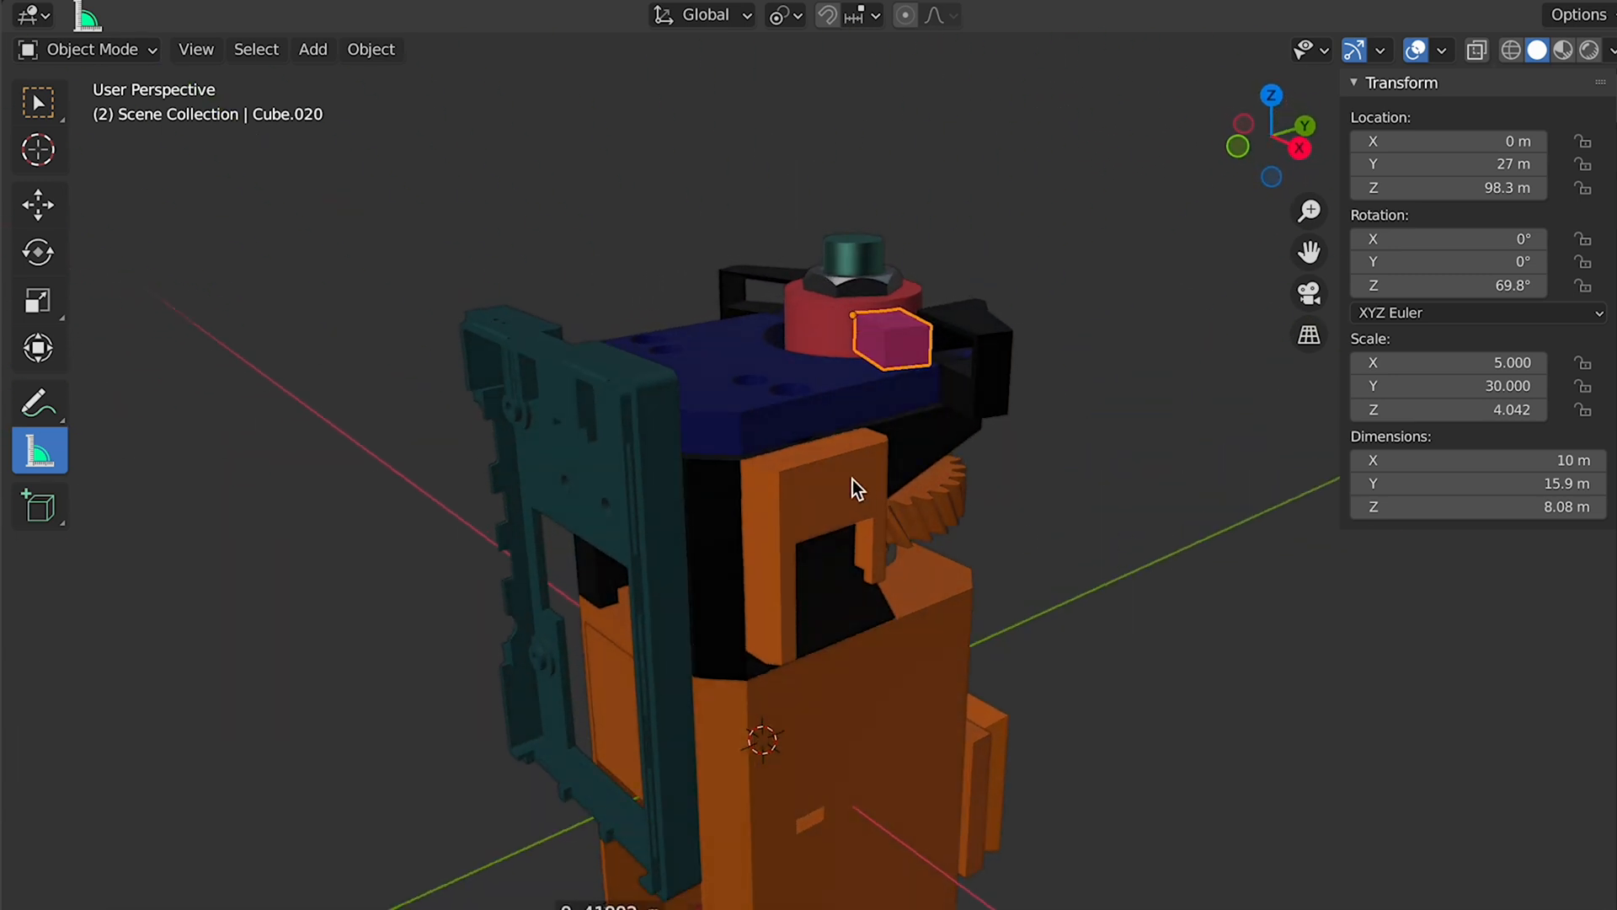
- Select the orange Mini D1_case bracket to show its 9 × 29.4 × 38.4 m dimensions
click(835, 515)
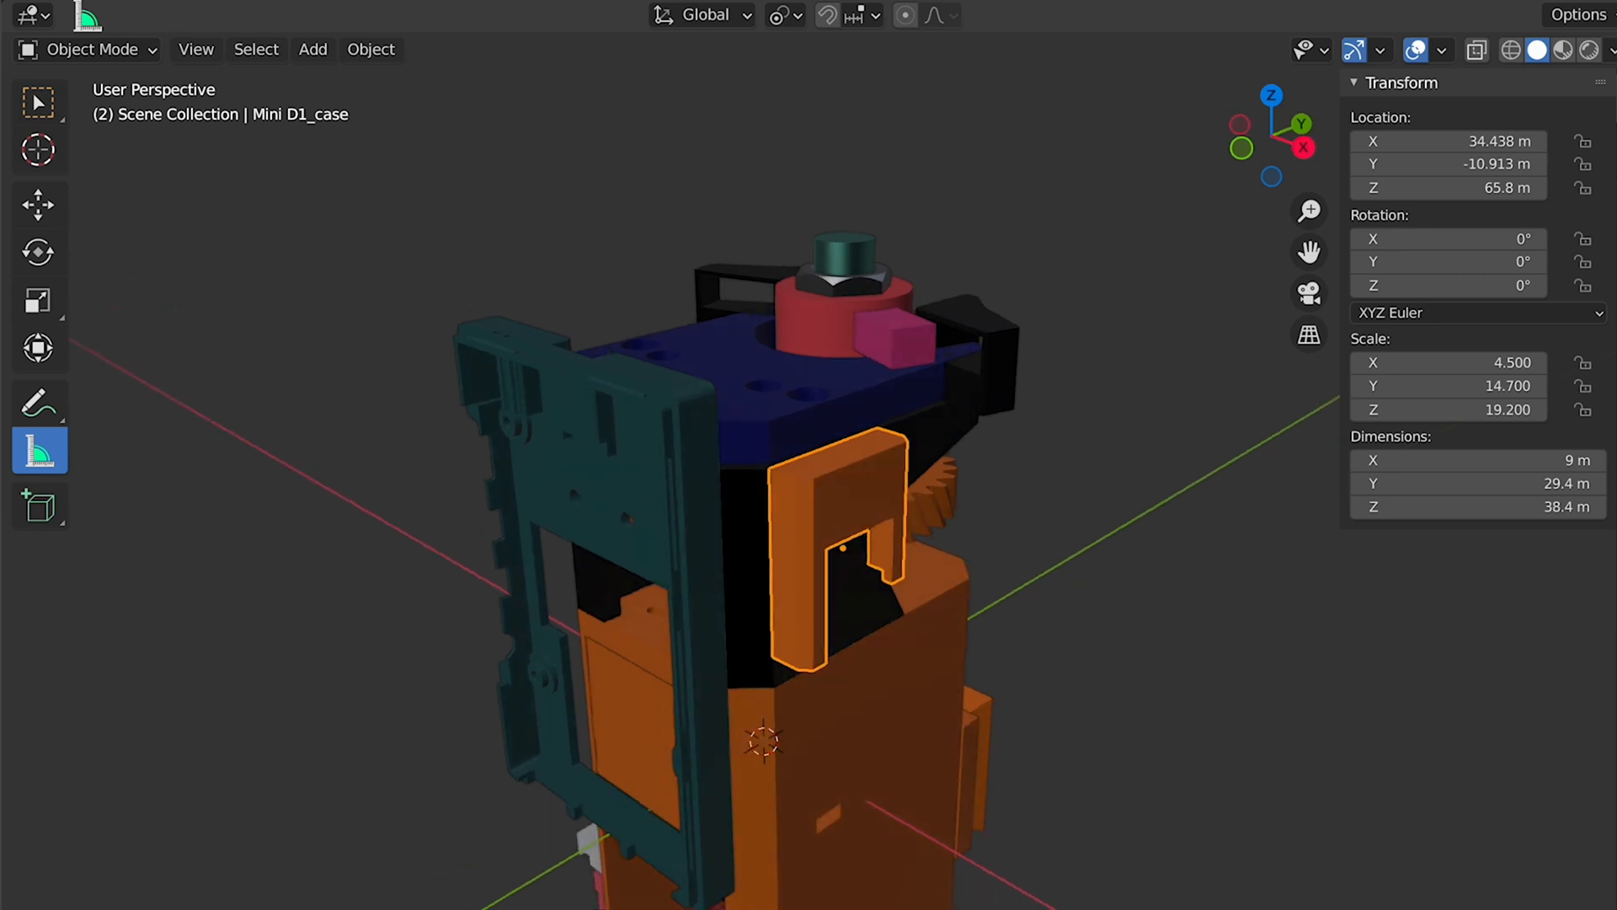